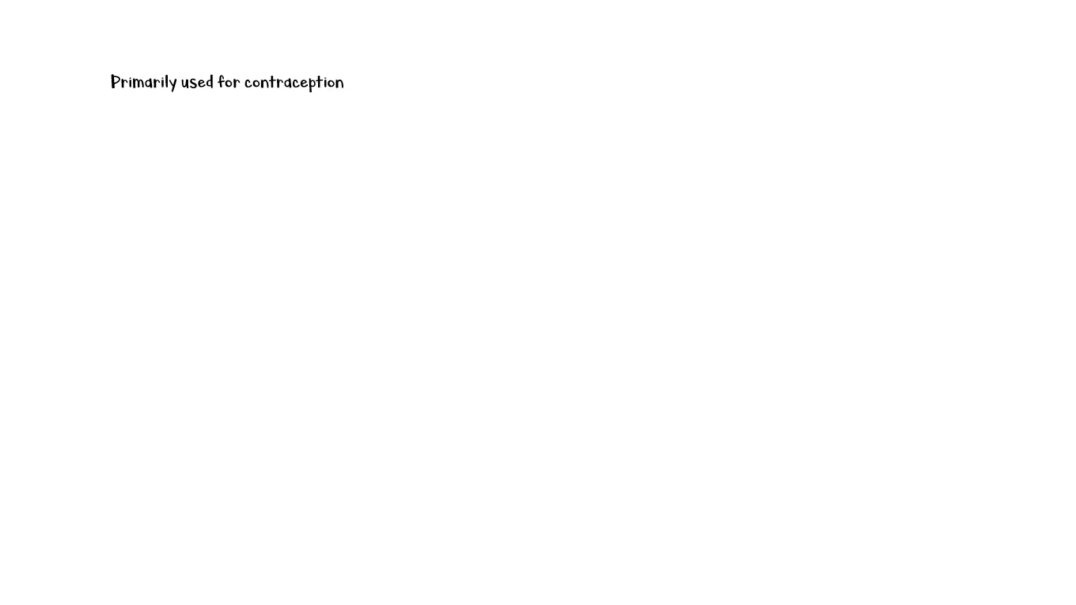
type("Other indications :-")
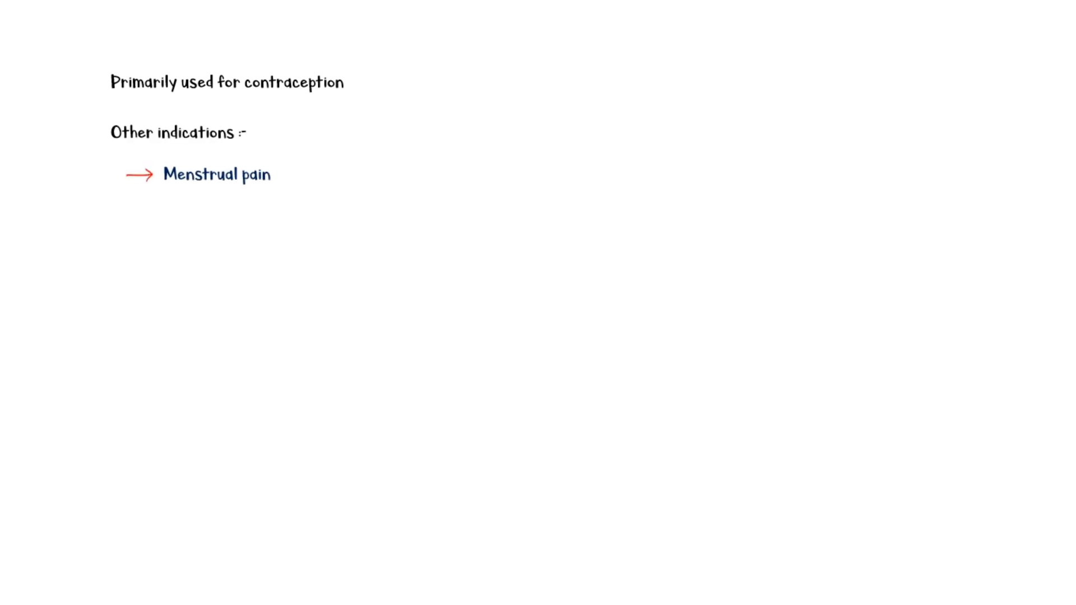
type("Irregular menstruation")
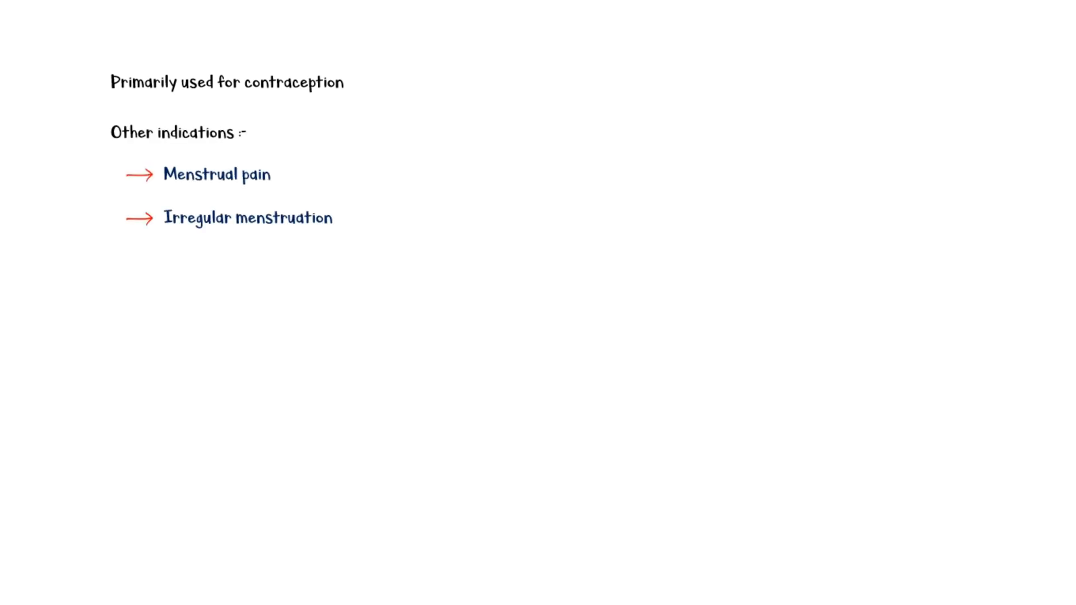
type("Uterine fibroids")
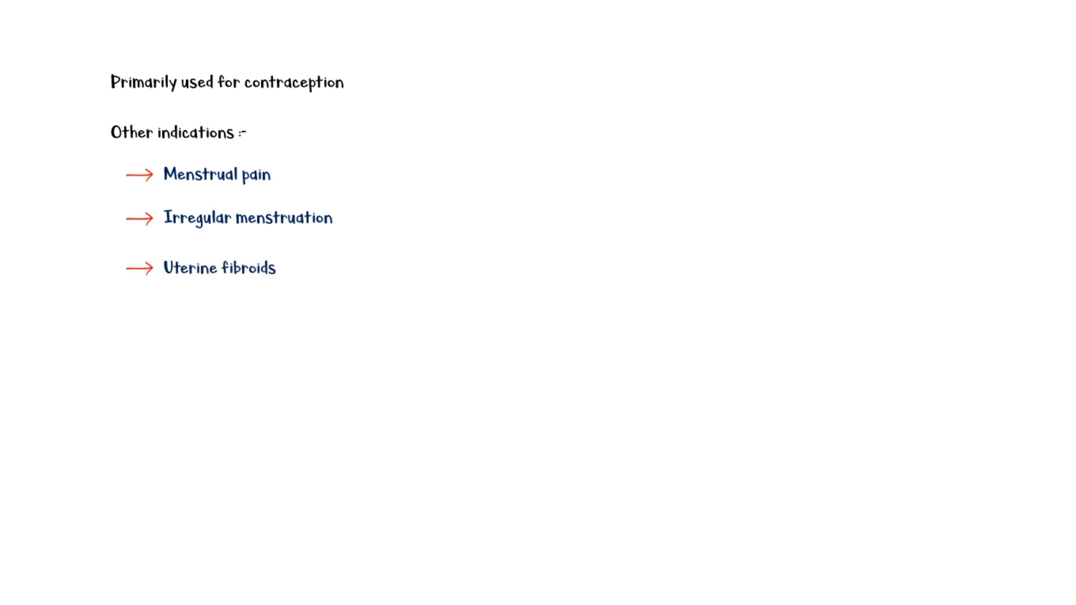
type("Endometriosis related pain")
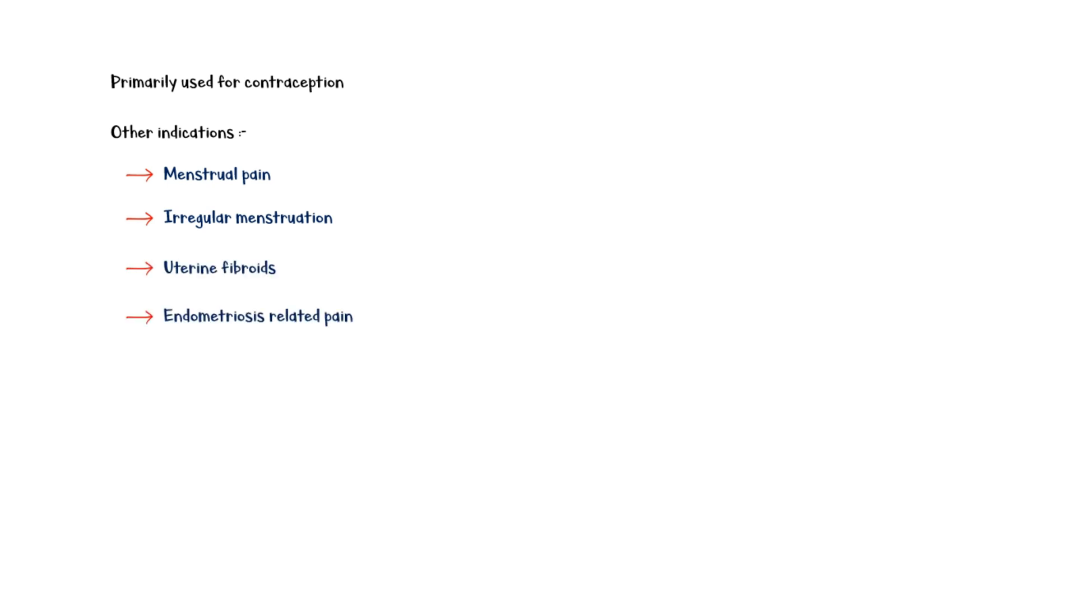
type("Menstrual related migraines")
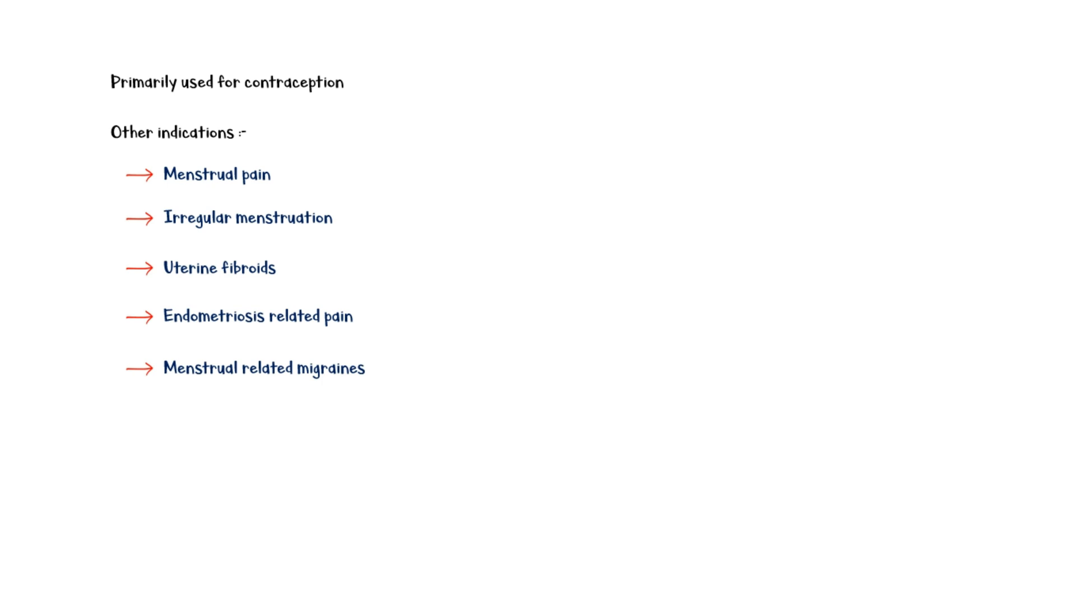
type("Benefits :-")
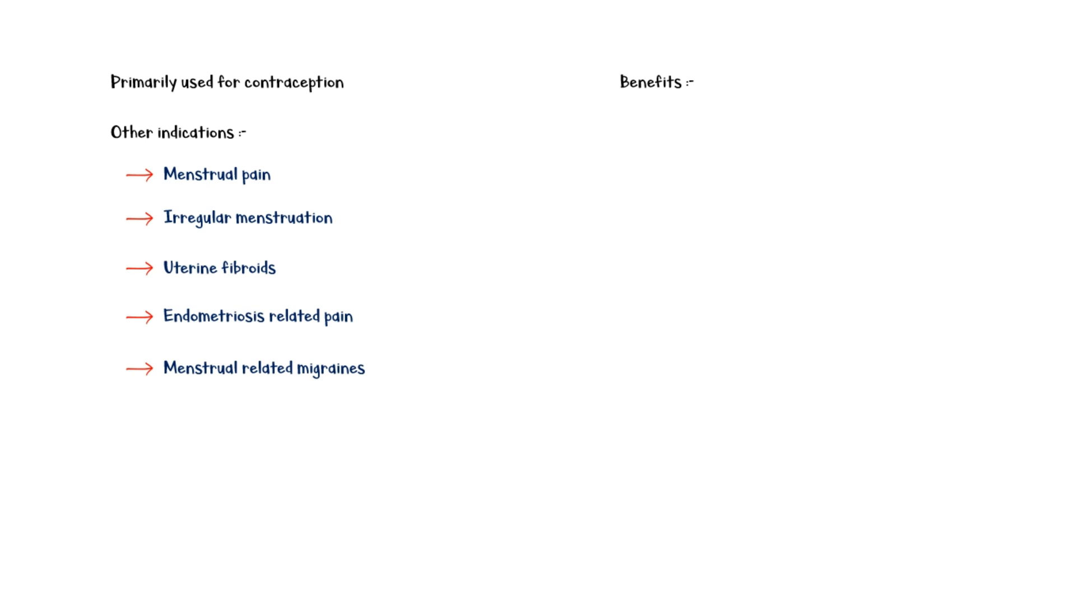
type("Reduces iron deficiency anemia")
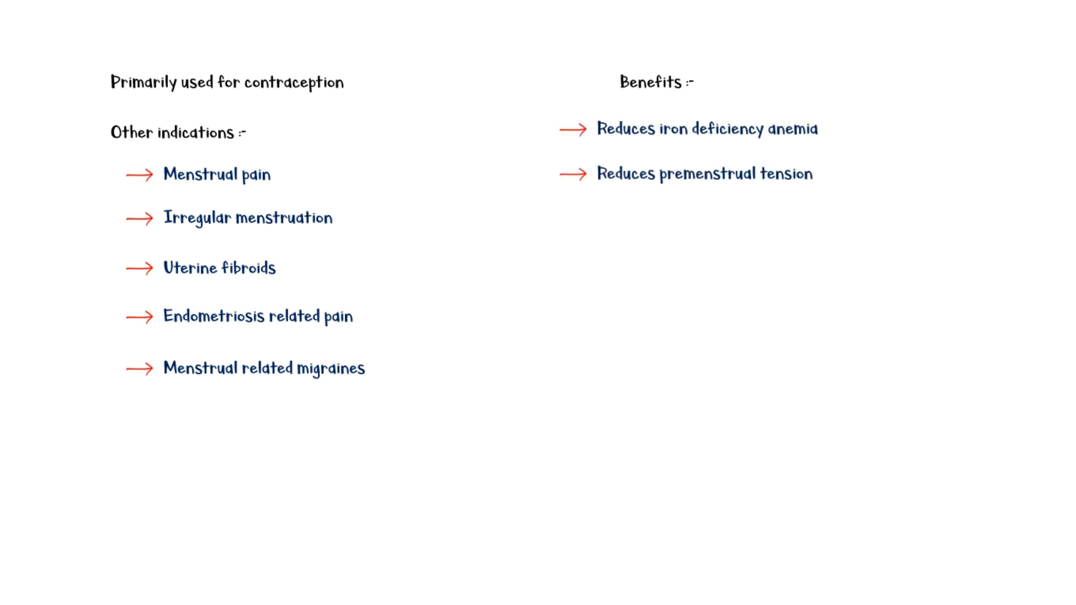
type("Reduces benign breast tissue")
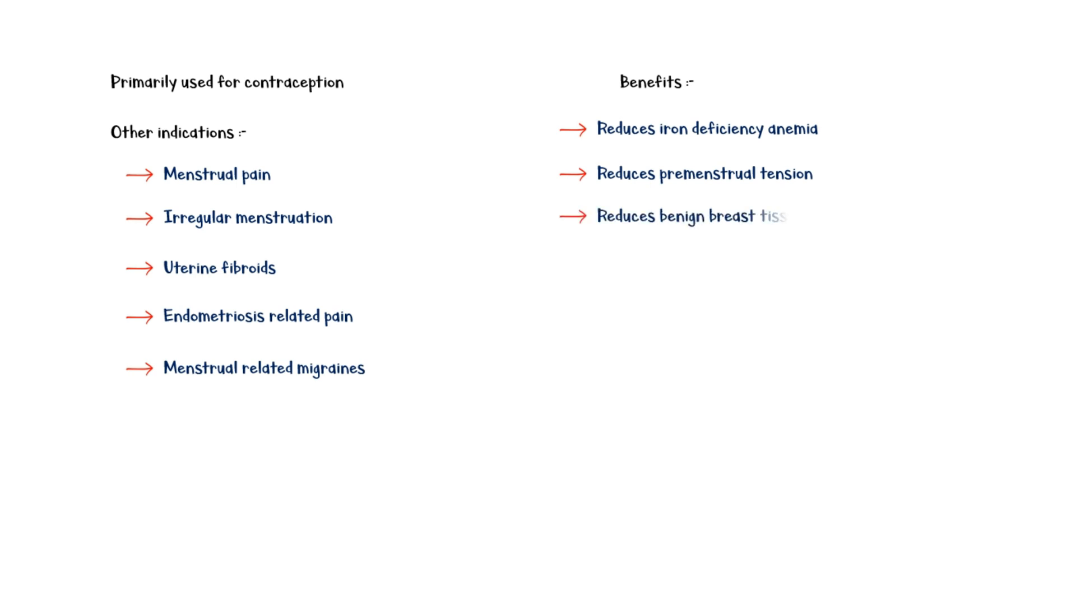
type("tissues")
type("Reduces functional ovarian cysts")
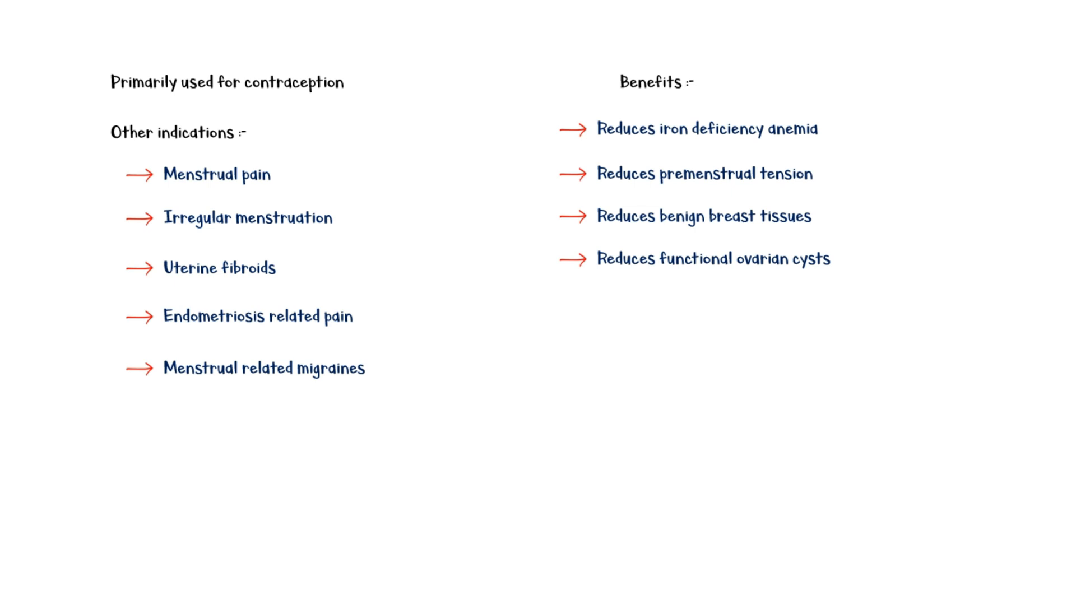
type("Reduces the risk of endometrial, ovarian, and colorectal cancer")
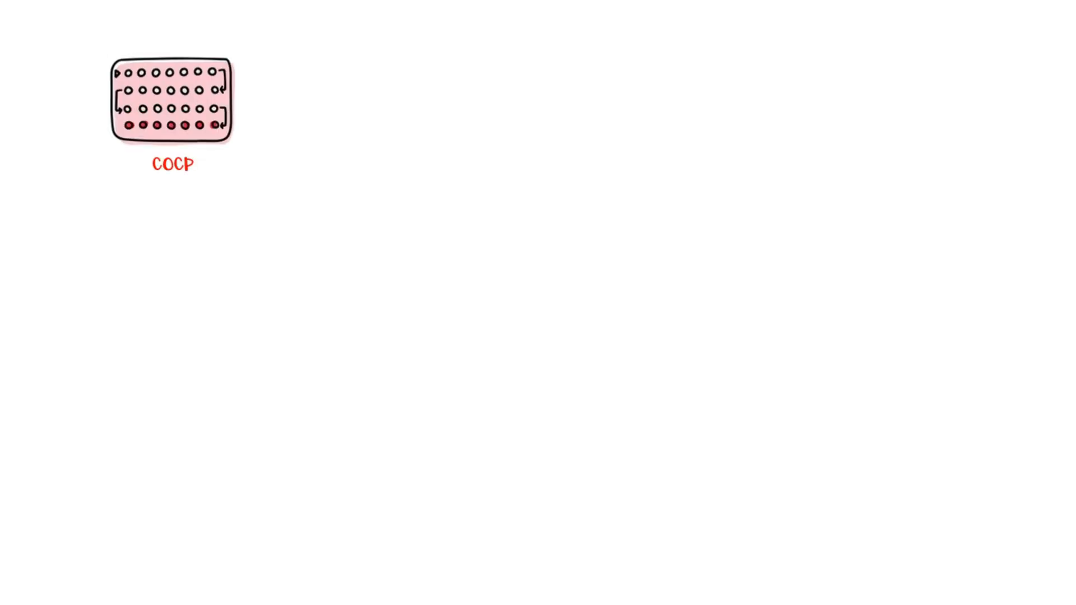
type("Monophasic → Same dose of both estrogen & progesterone in the active pills")
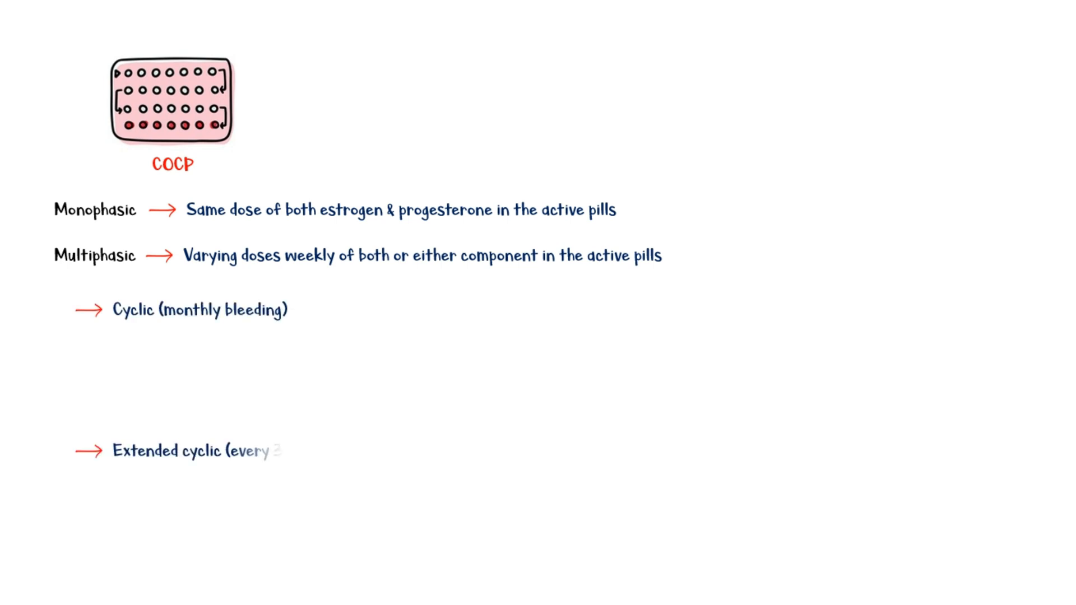
type("3 month bleeding)")
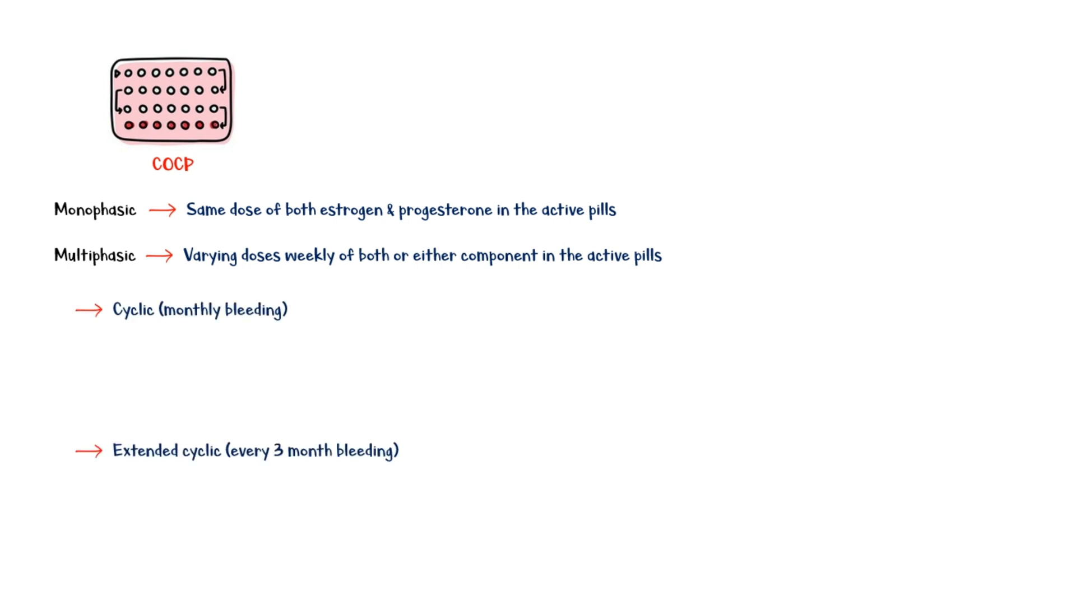
type("Continuous (no bleeding)")
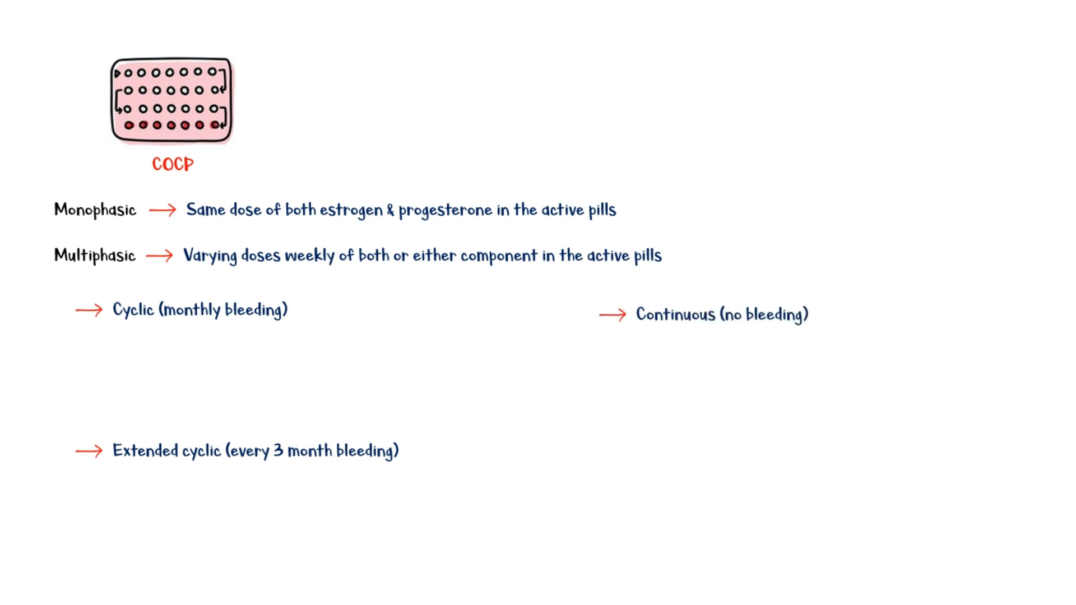
type("Active hormone pills for 21 — 24 days")
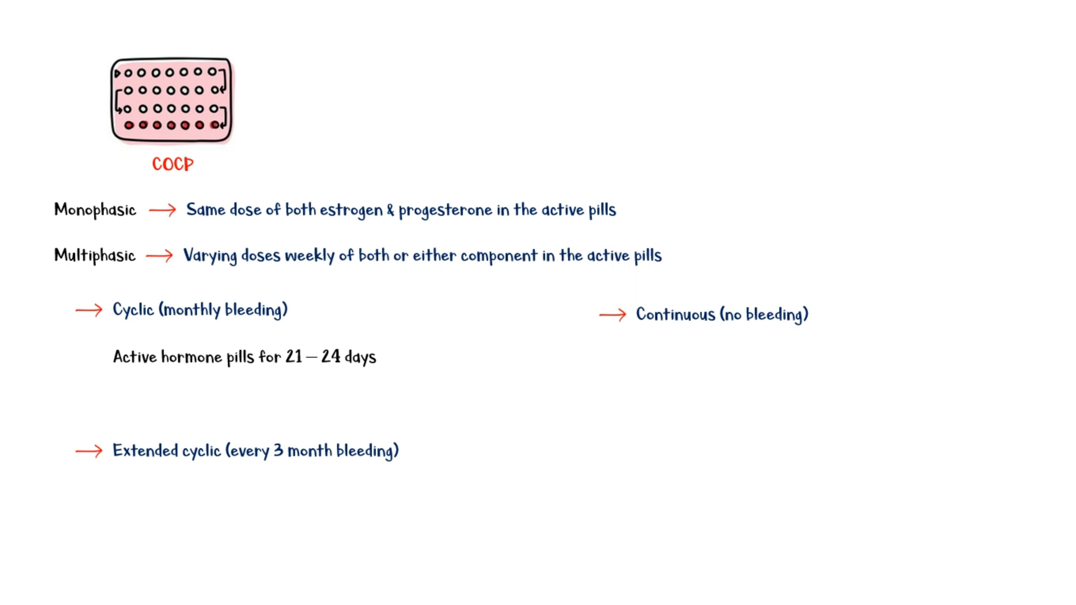
type("Followed by 7 – 4 days of hormone free pills")
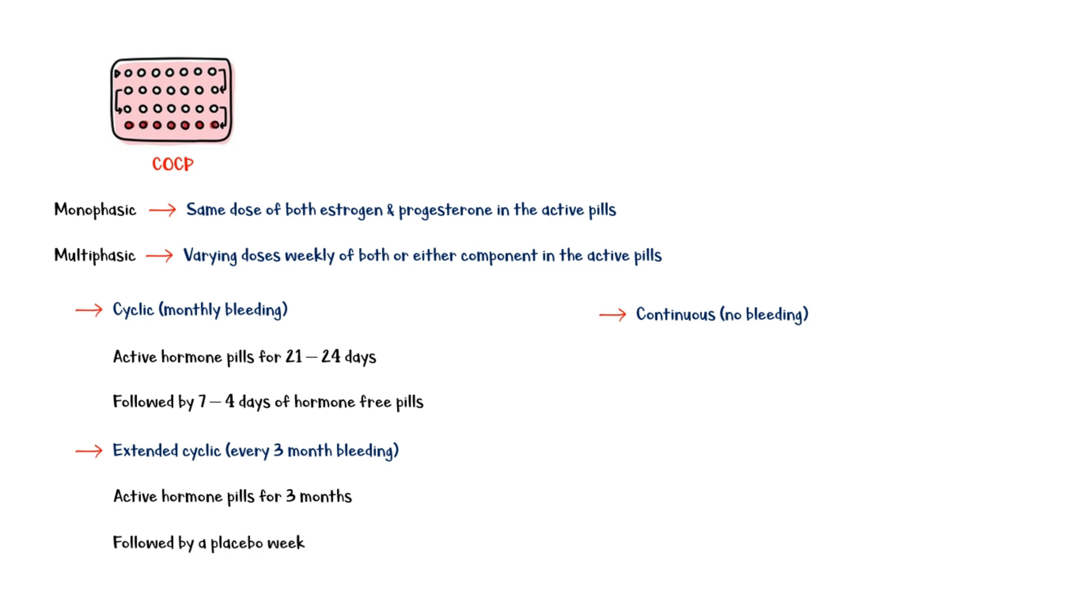
type("Active hormone pills for 1 year")
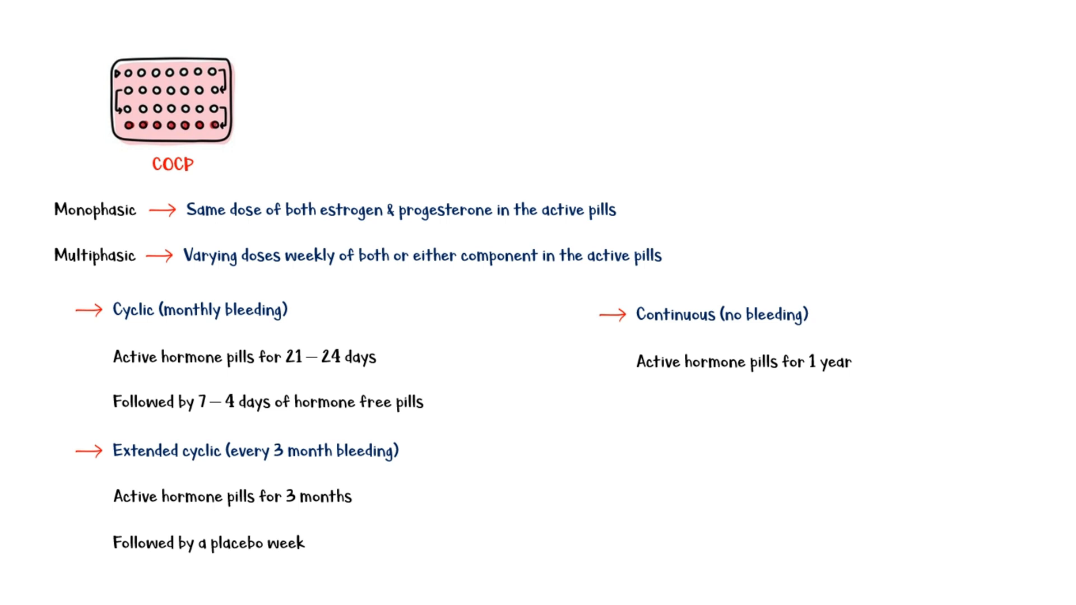
type("Stops all menstrual bleeding")
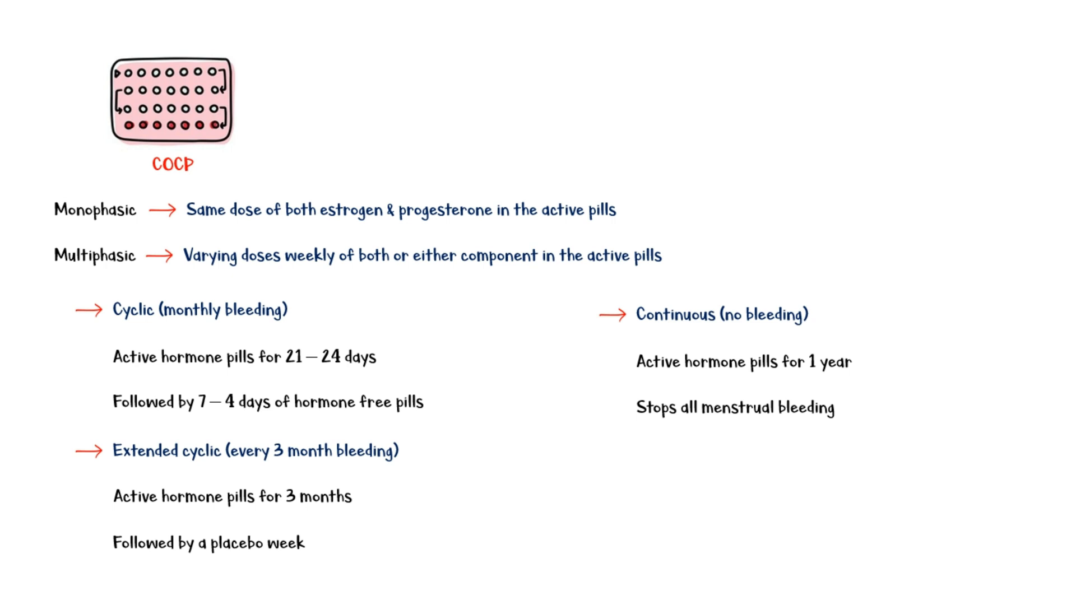
type("Brea")
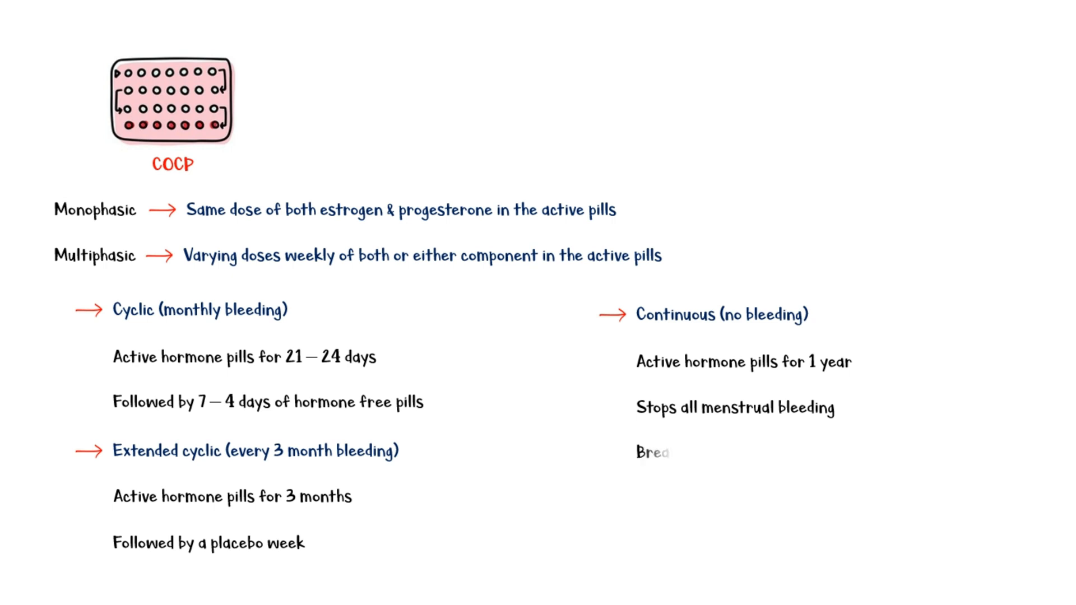
type("Break-through bleeding")
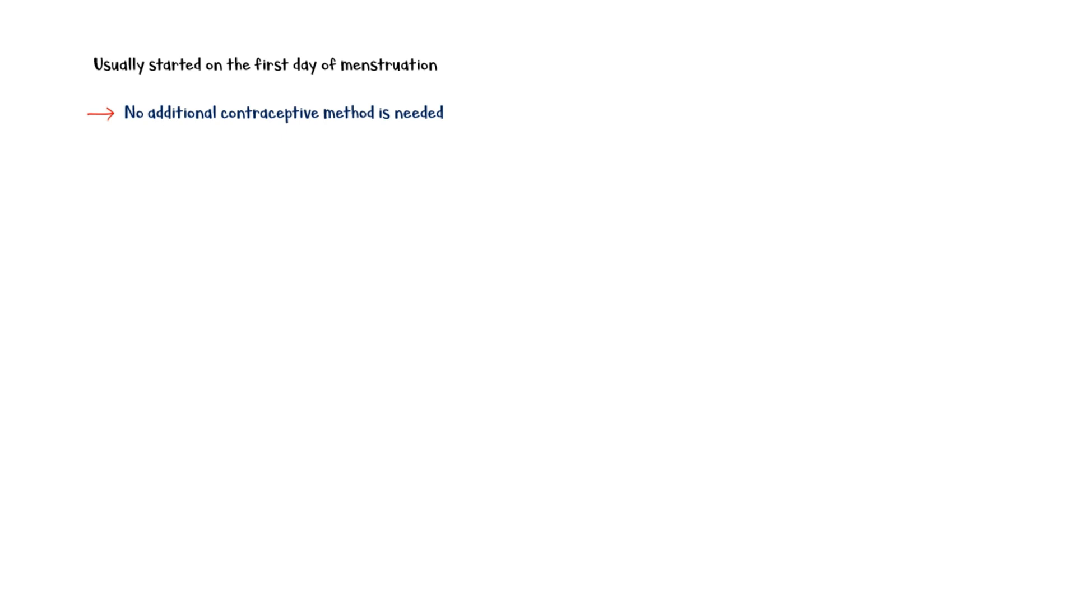
type("Quick start :- can be started on any day of menstrual cycle")
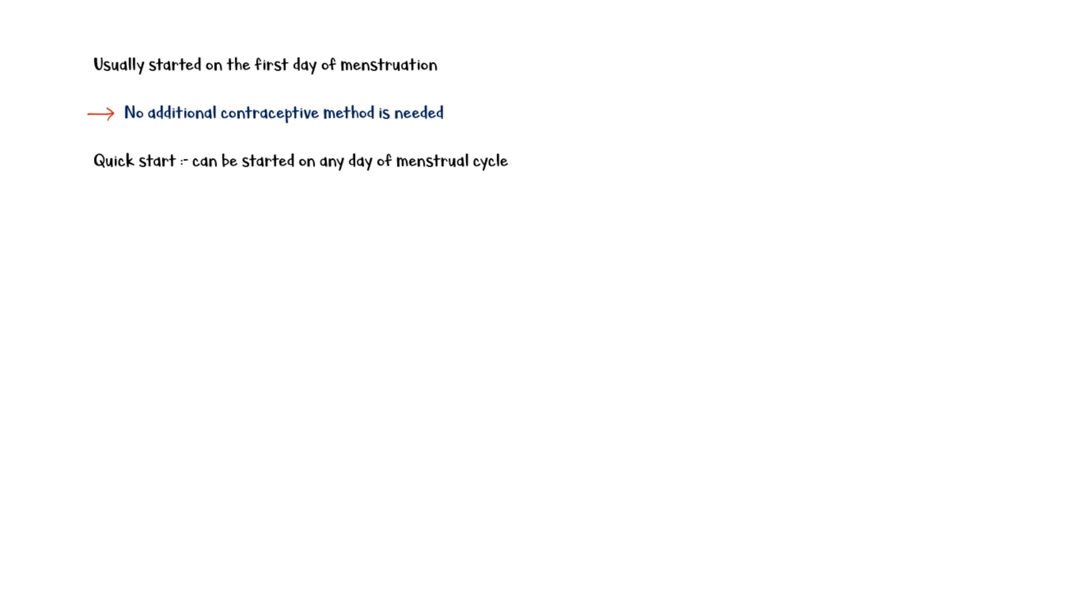
type("Additional contraceptive method is recommended for 7 days (condom)")
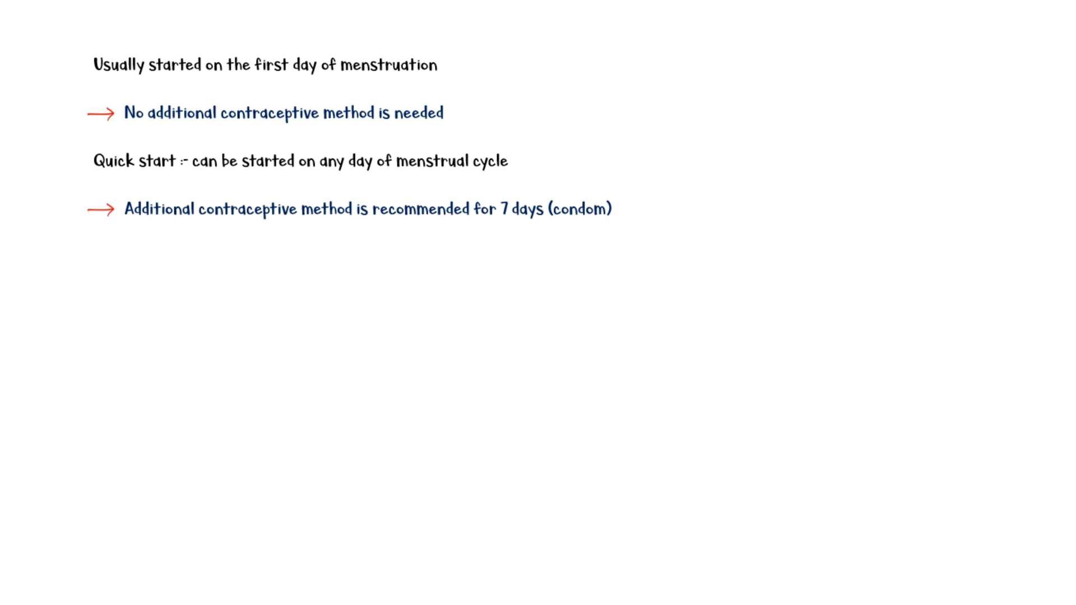
type("Following an abortion in the first 2 trimesters")
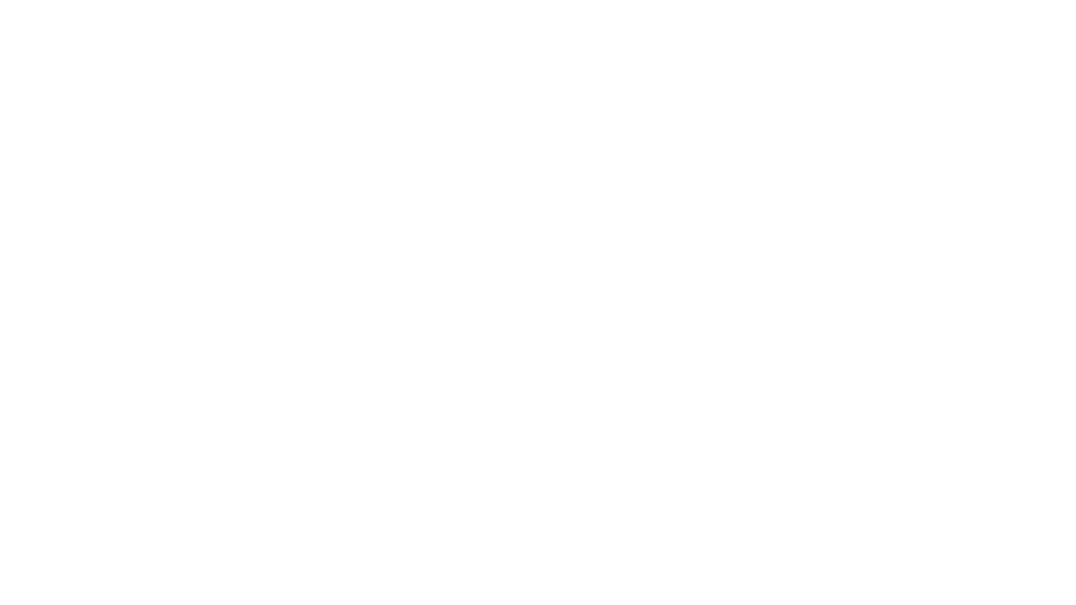
type("Adverse effects :-")
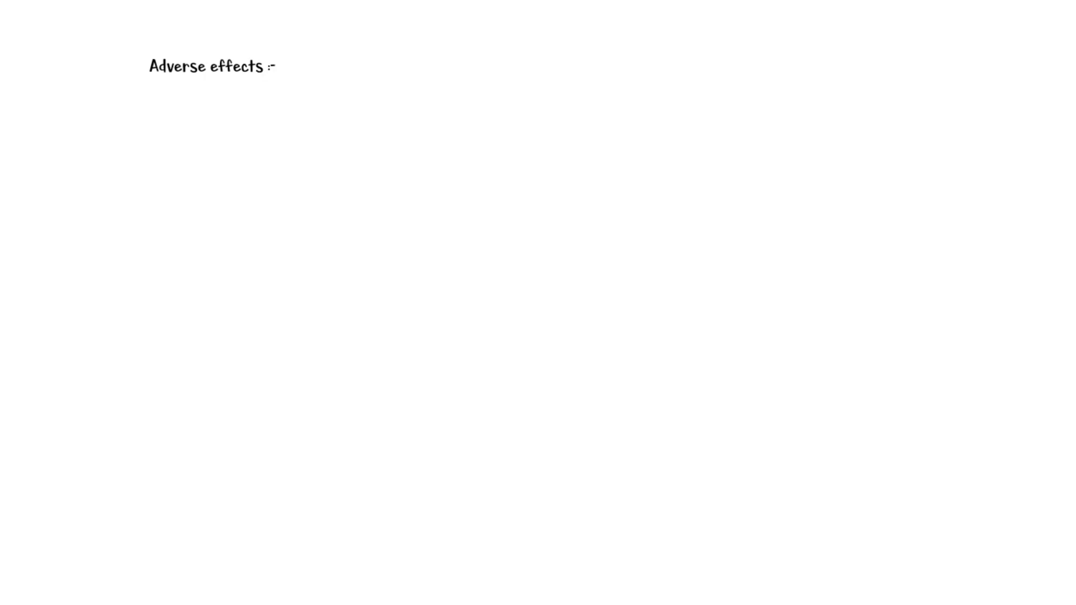